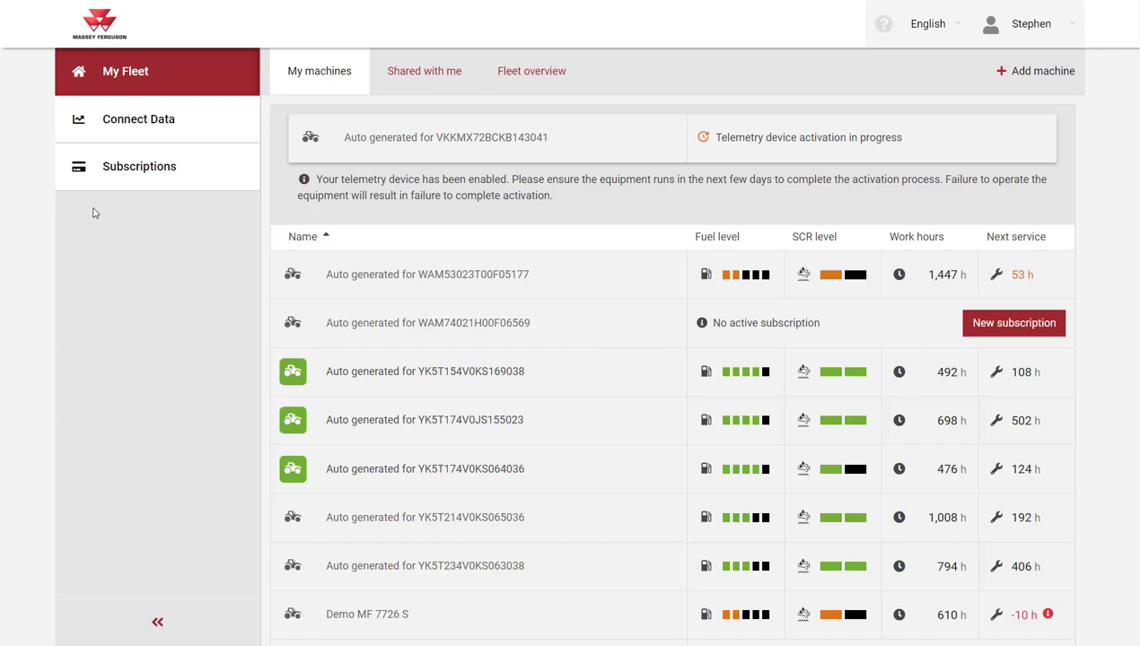
mouse_move(97, 172)
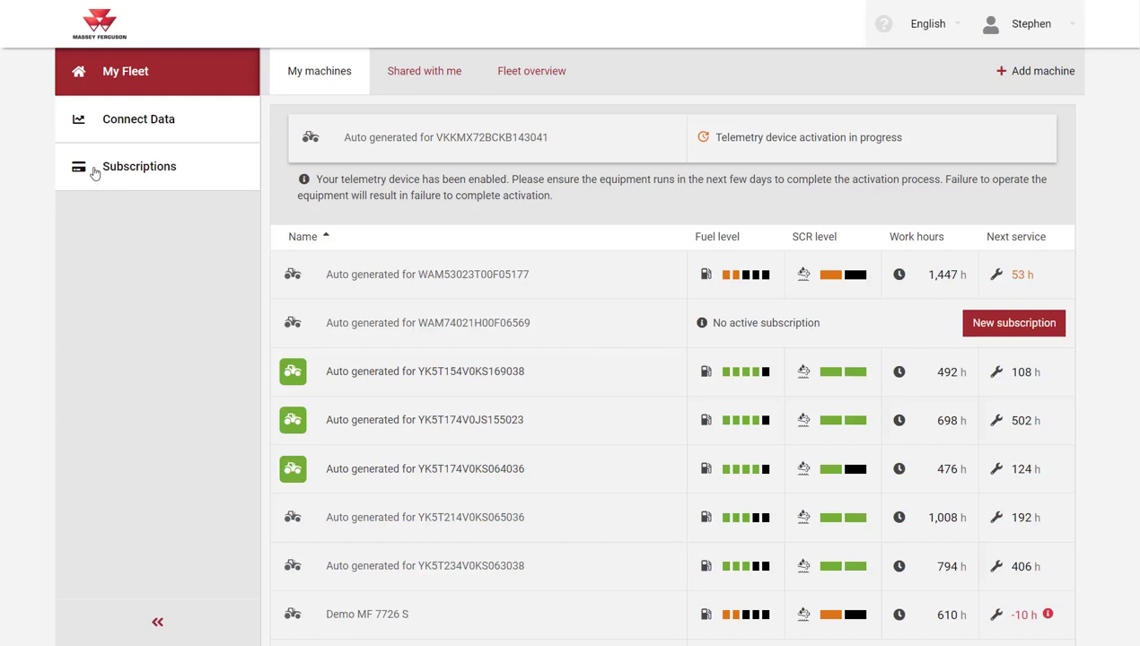
mouse_move(147, 176)
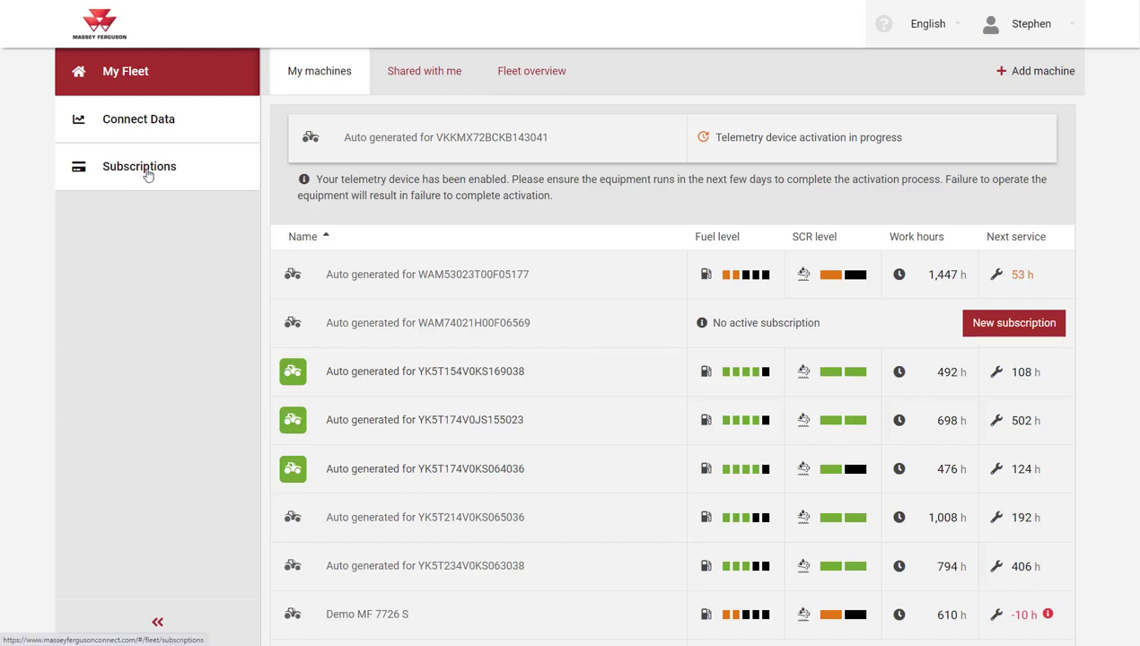
Go to the Subscriptions list showing the Demo MF 7726 S machine
left_click(140, 166)
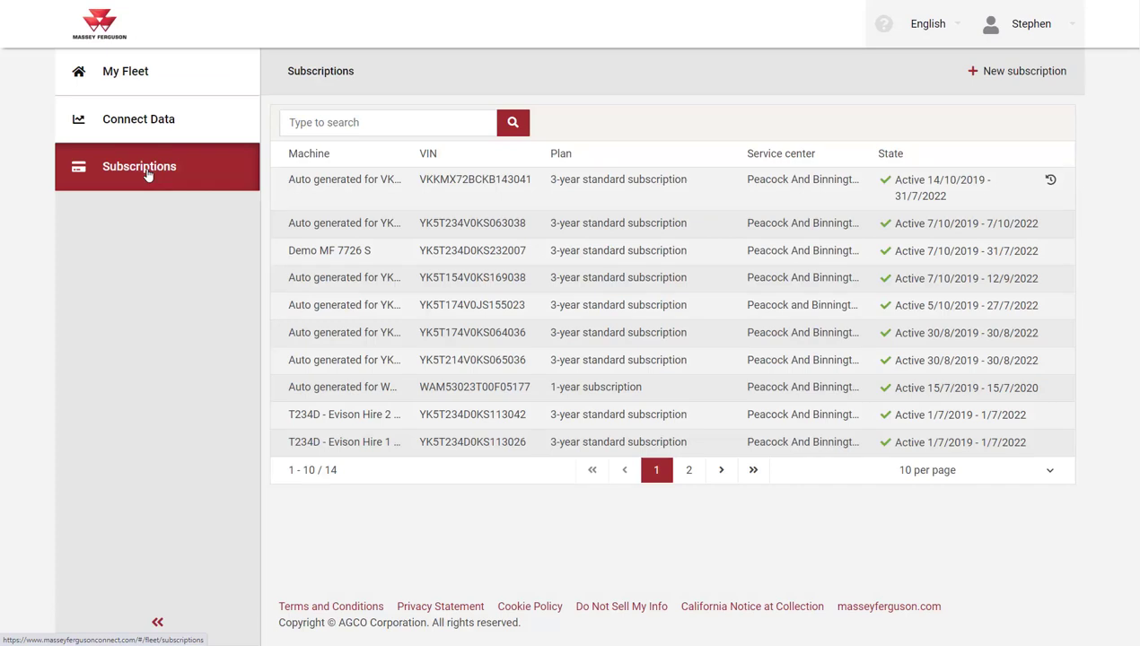
mouse_move(339, 209)
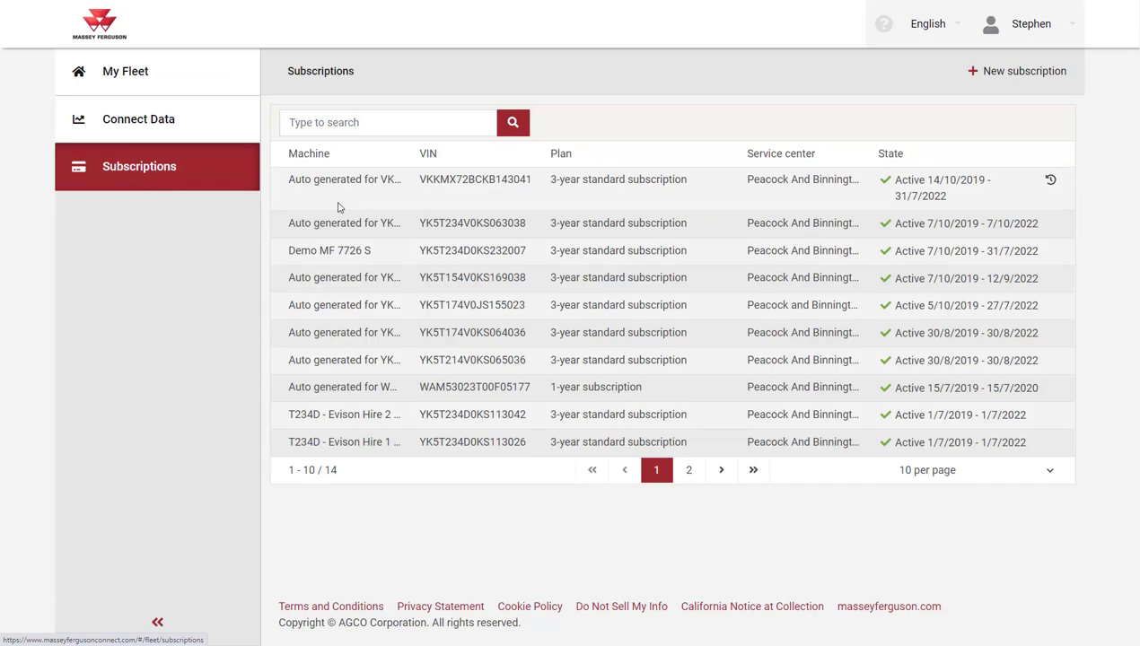
mouse_move(931, 262)
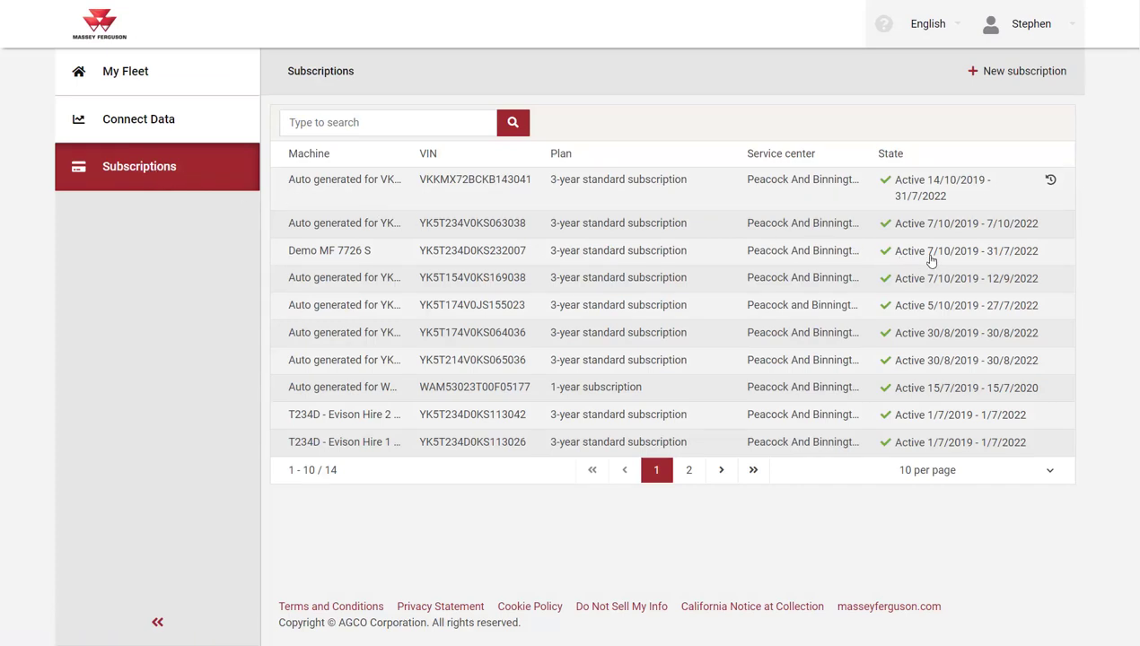
mouse_move(949, 259)
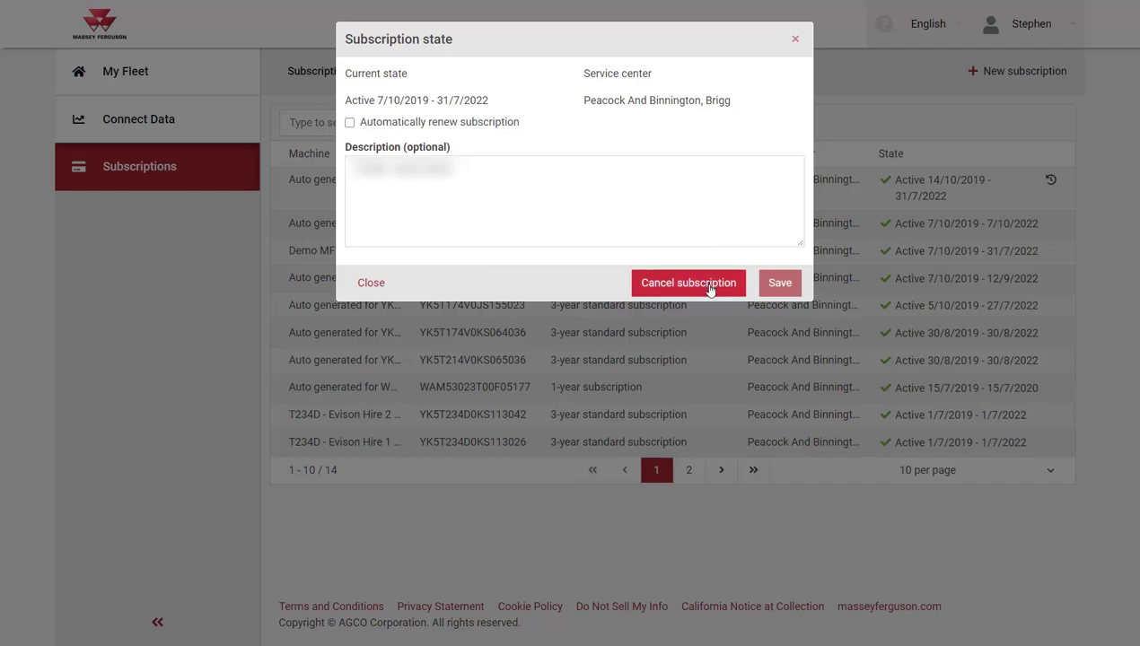
Cancel the subscription with reason 'No longer machine owner', confirm it, and return to My Fleet
left_click(688, 284)
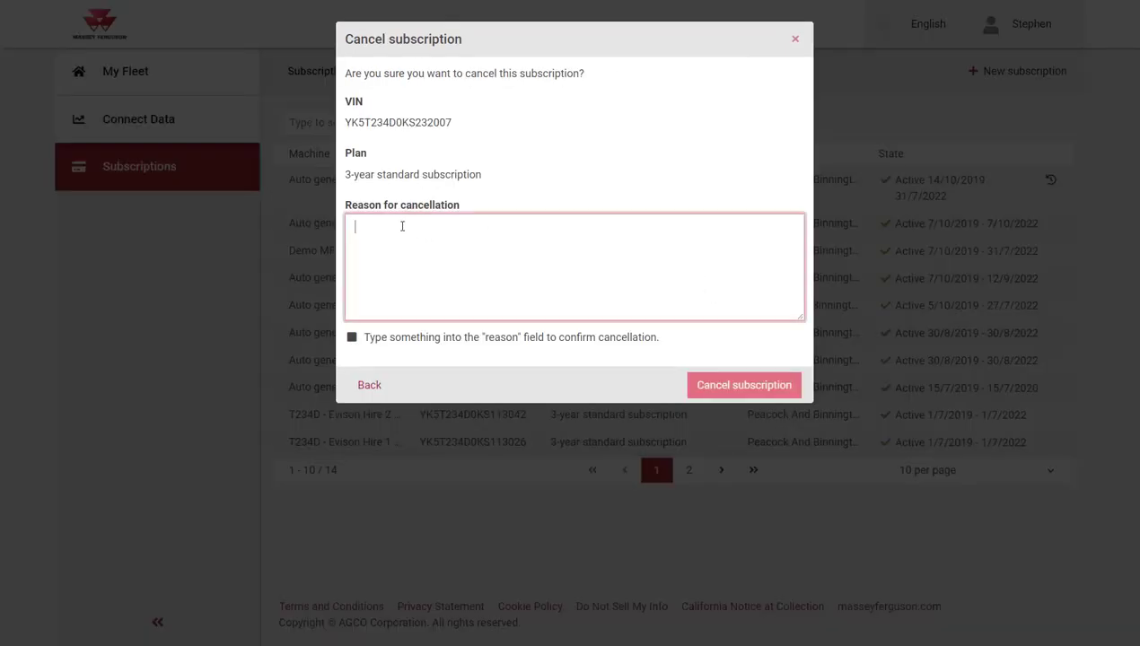
type("N")
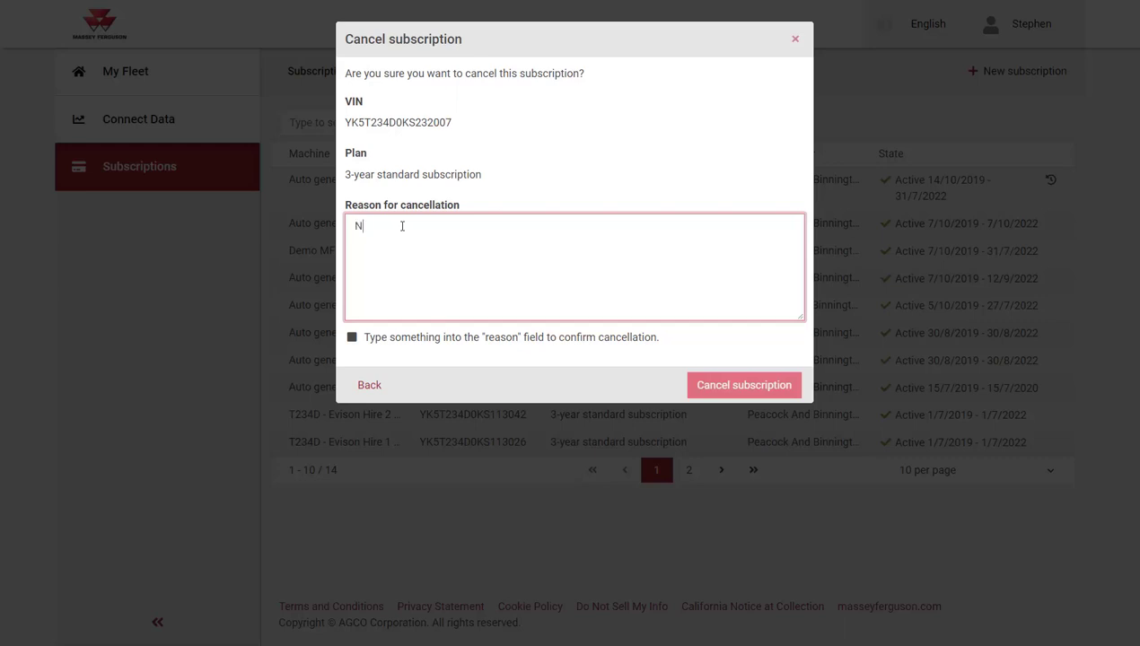
type("o longer machine owner")
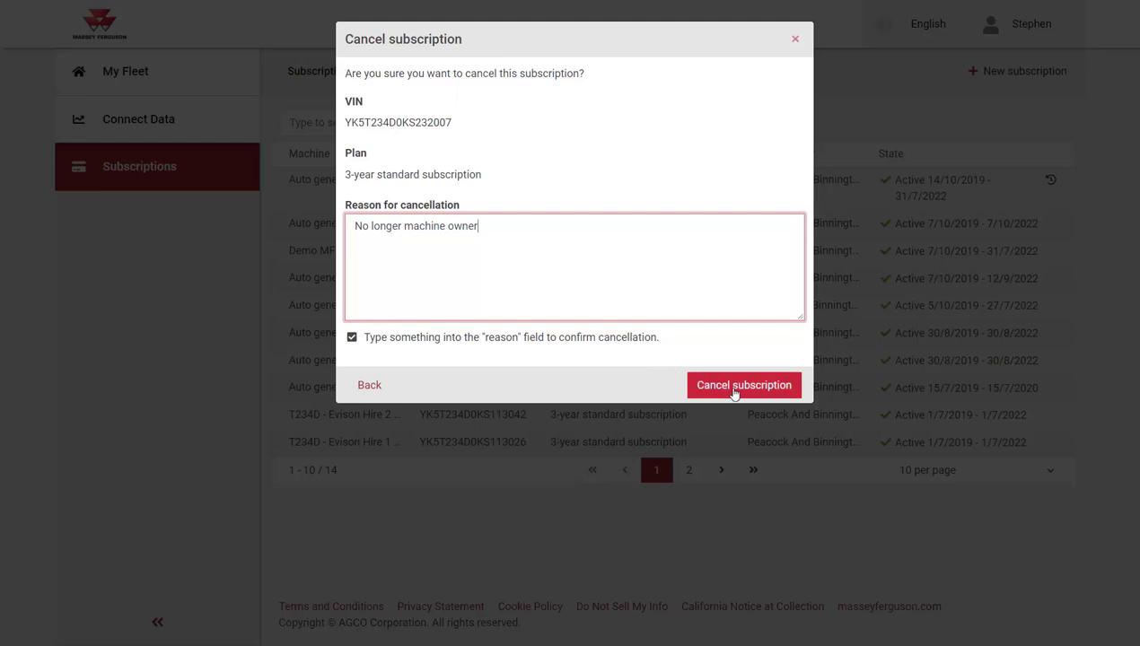
left_click(743, 385)
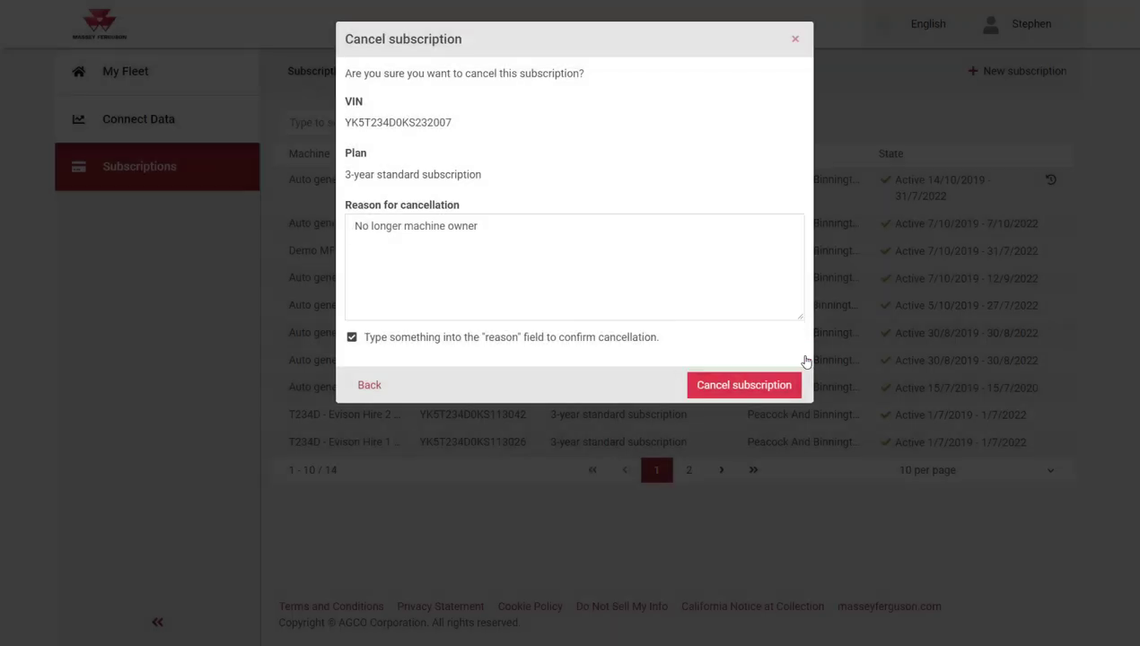
left_click(744, 384)
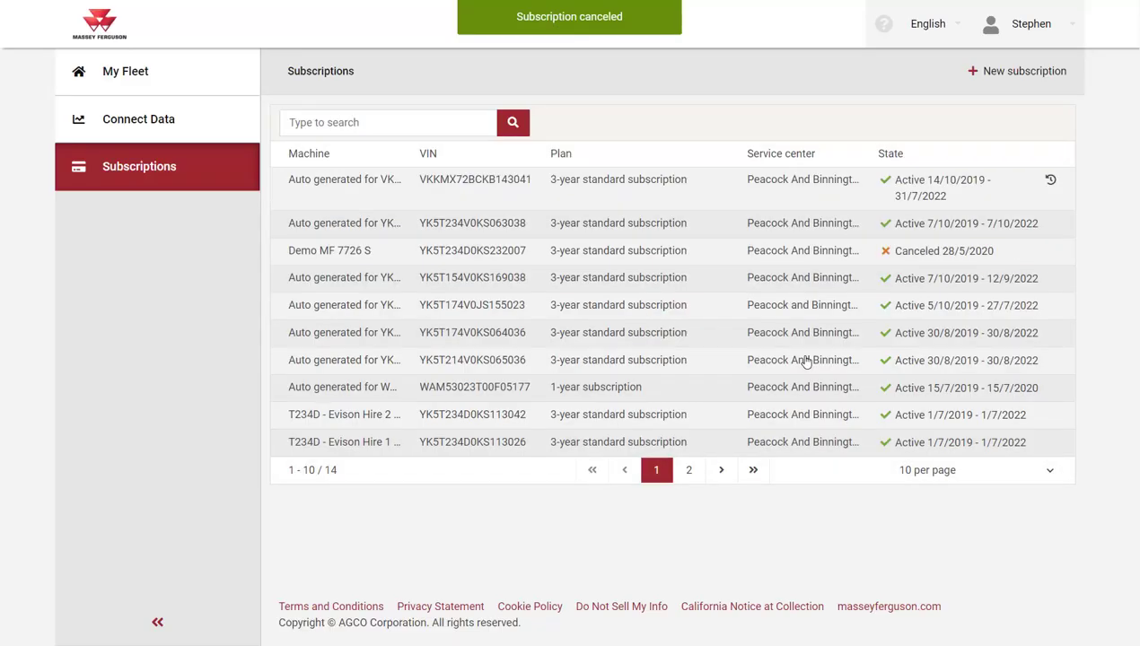
mouse_move(908, 262)
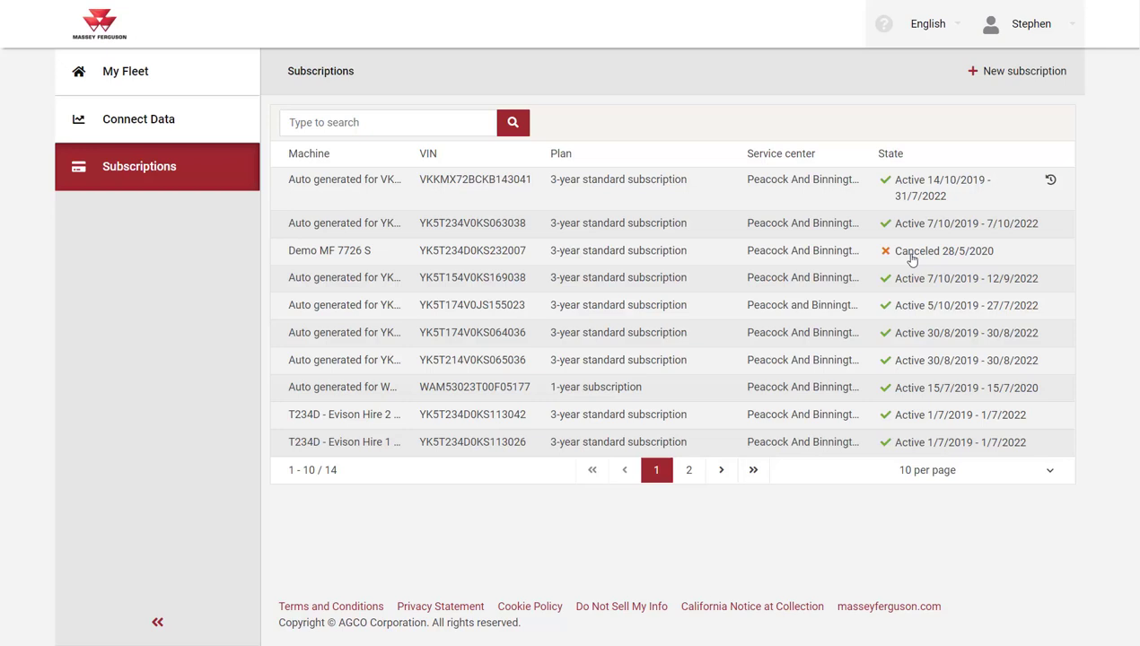
mouse_move(201, 87)
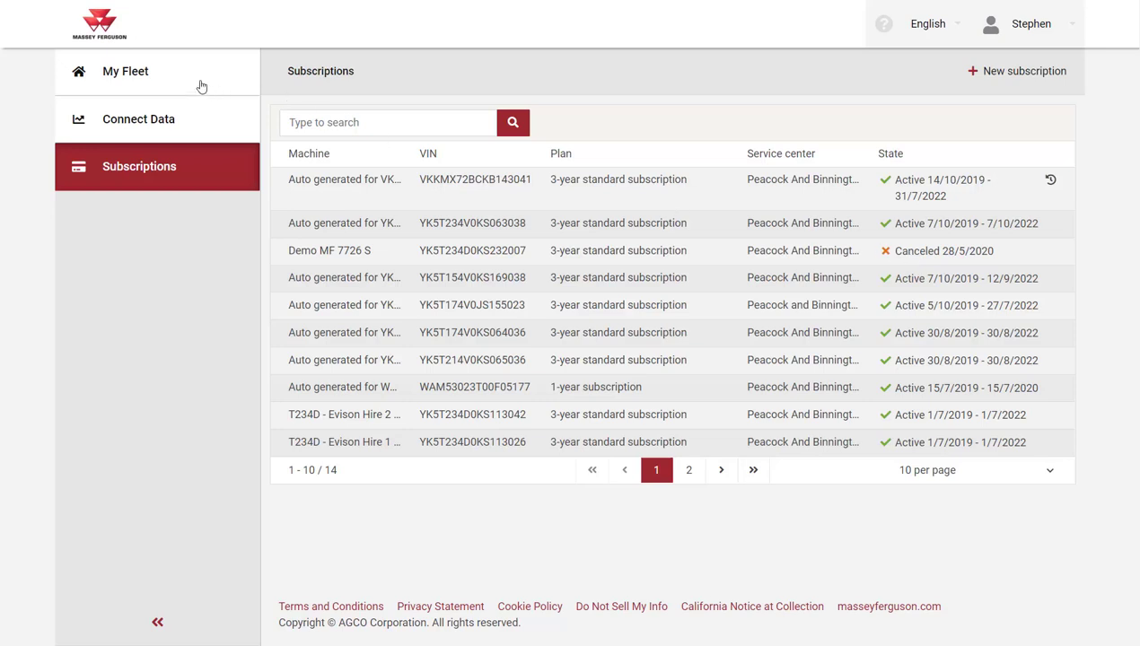
left_click(126, 71)
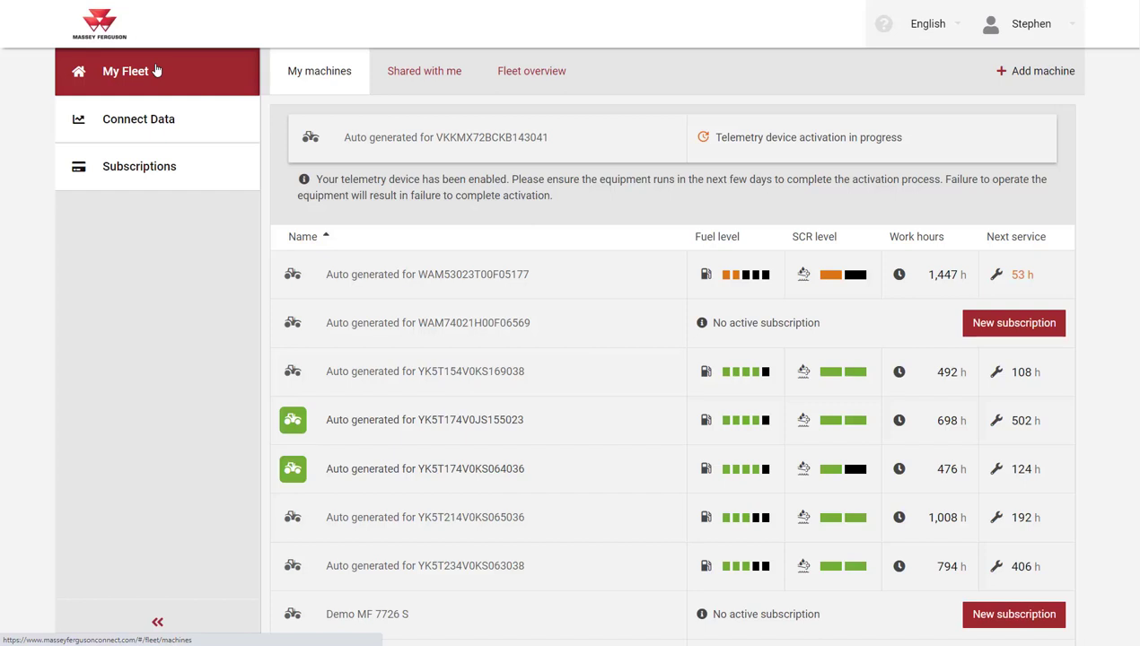
Go to the Demo MF 7726 S machine page and reveal its more-actions menu
scroll("down", 3)
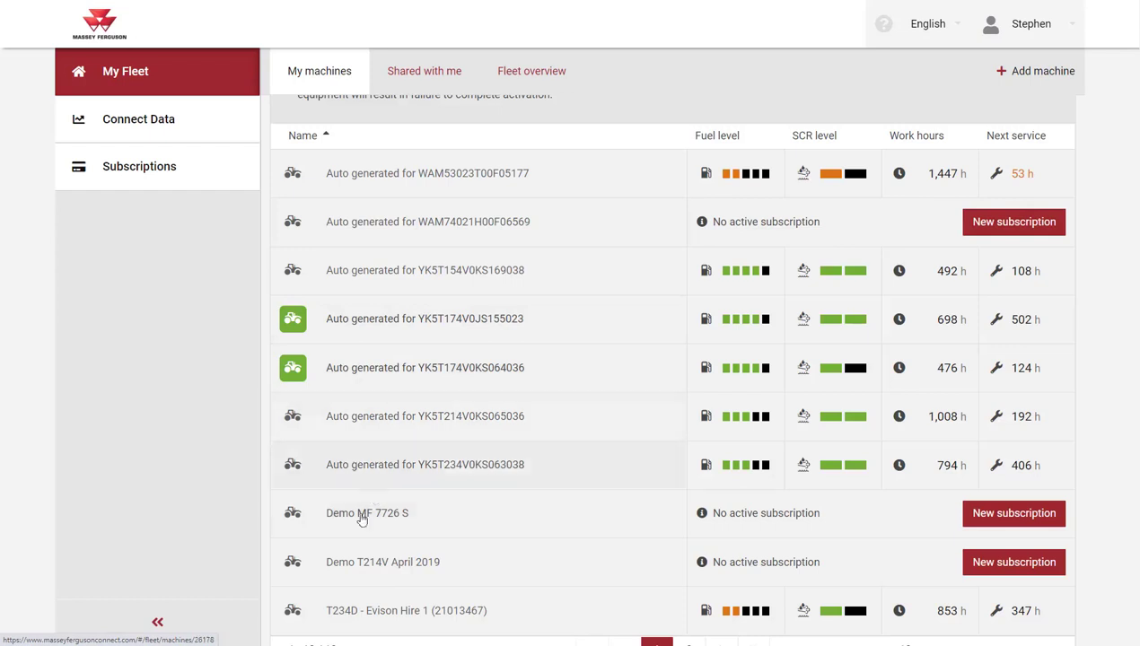
left_click(366, 514)
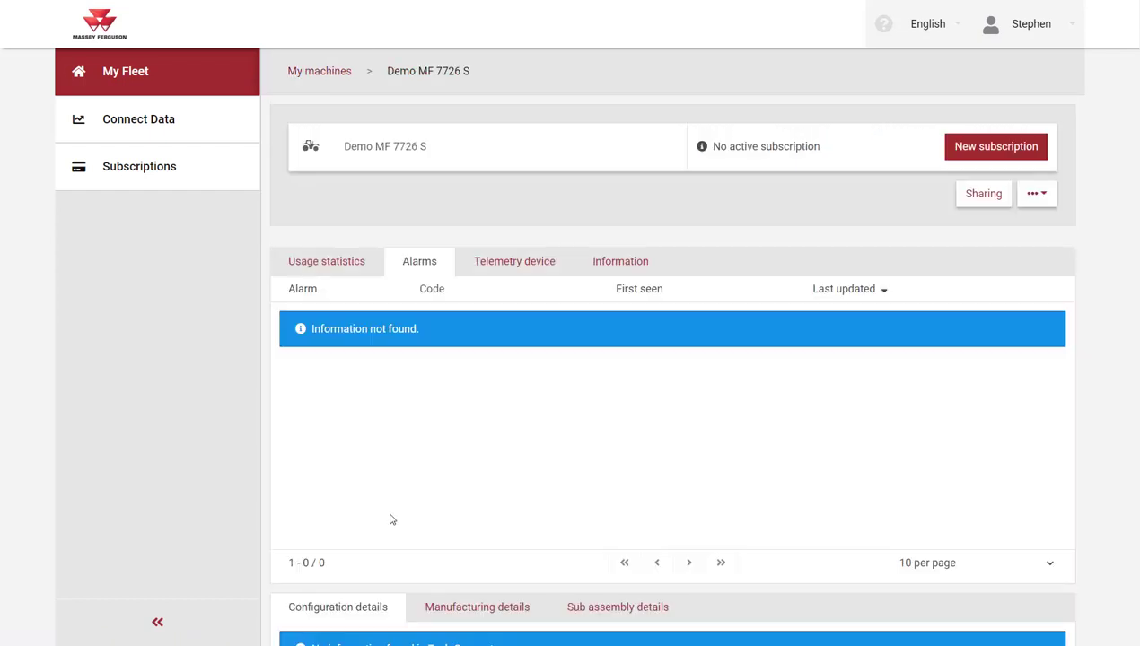
mouse_move(539, 449)
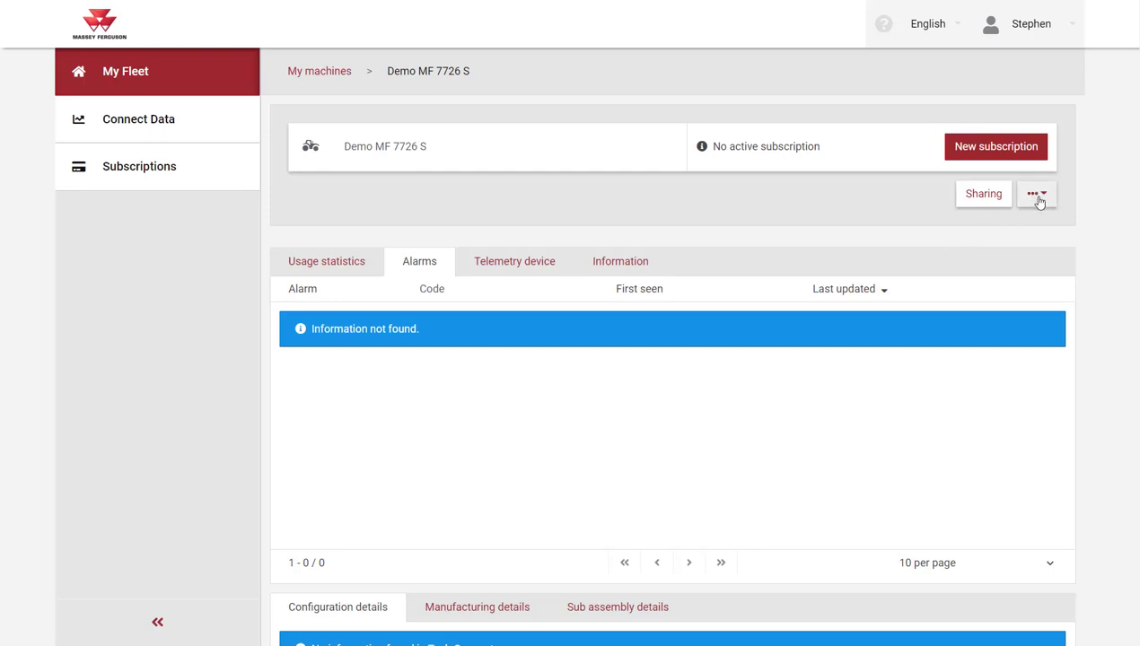
left_click(1037, 194)
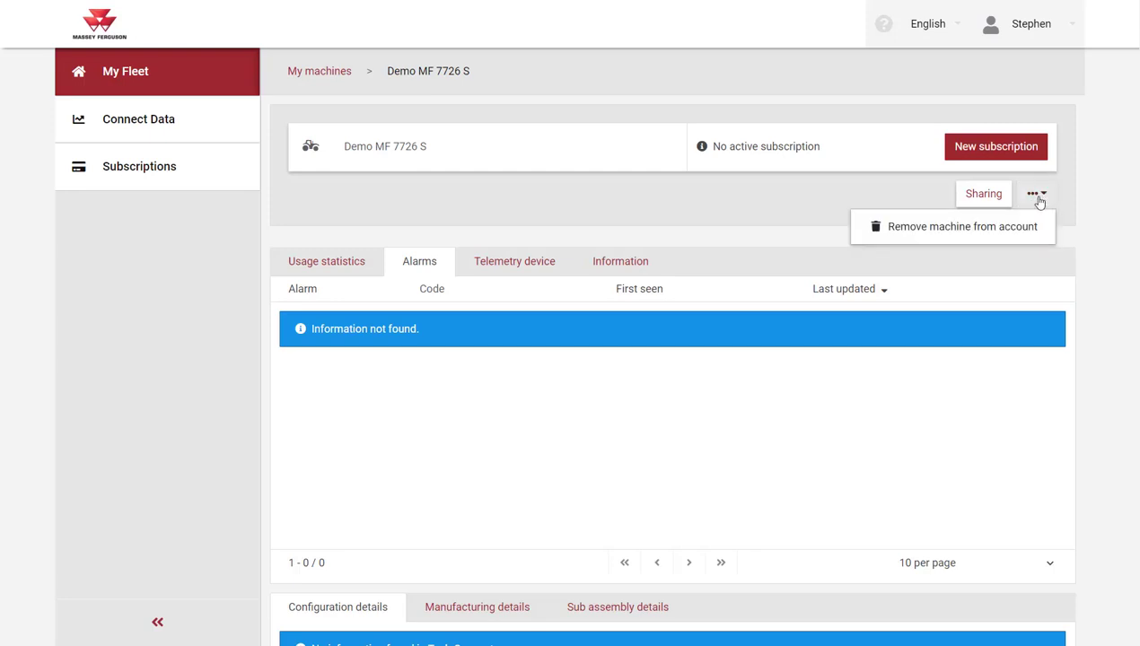
mouse_move(984, 227)
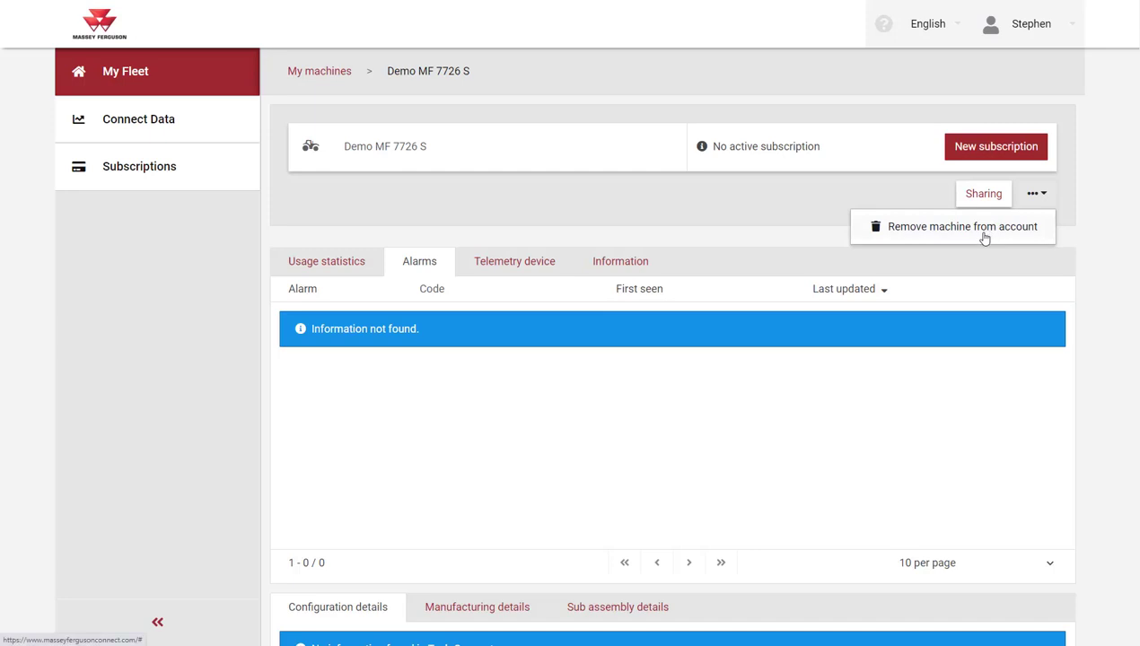
Remove the Demo MF 7726 S machine from the account and confirm with Yes
left_click(963, 226)
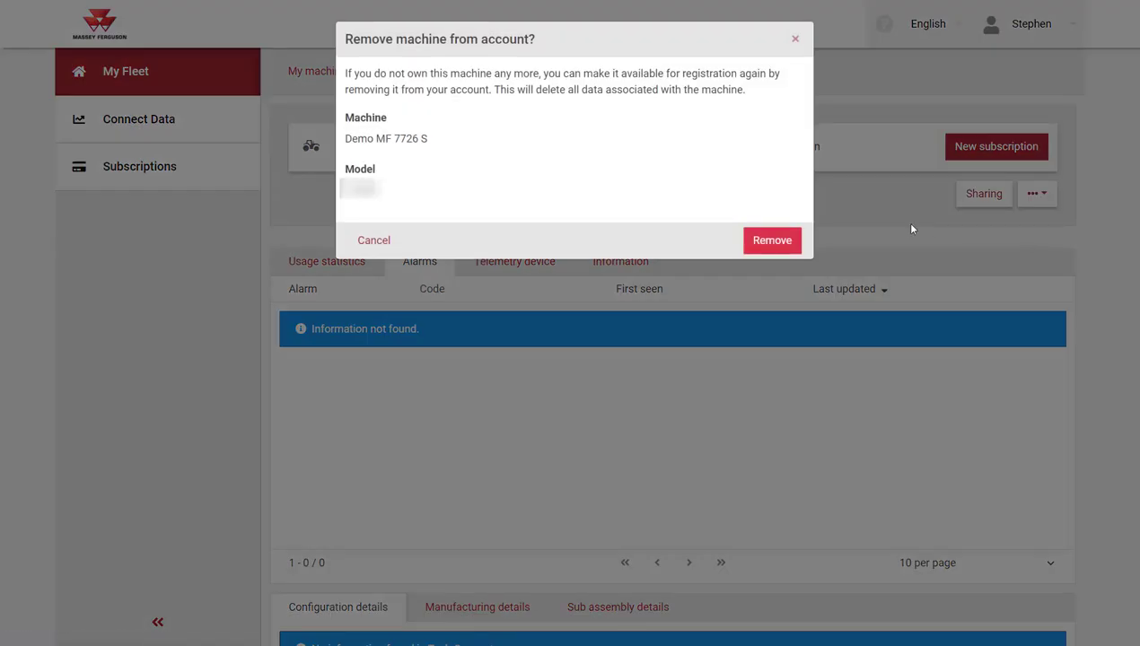
mouse_move(772, 240)
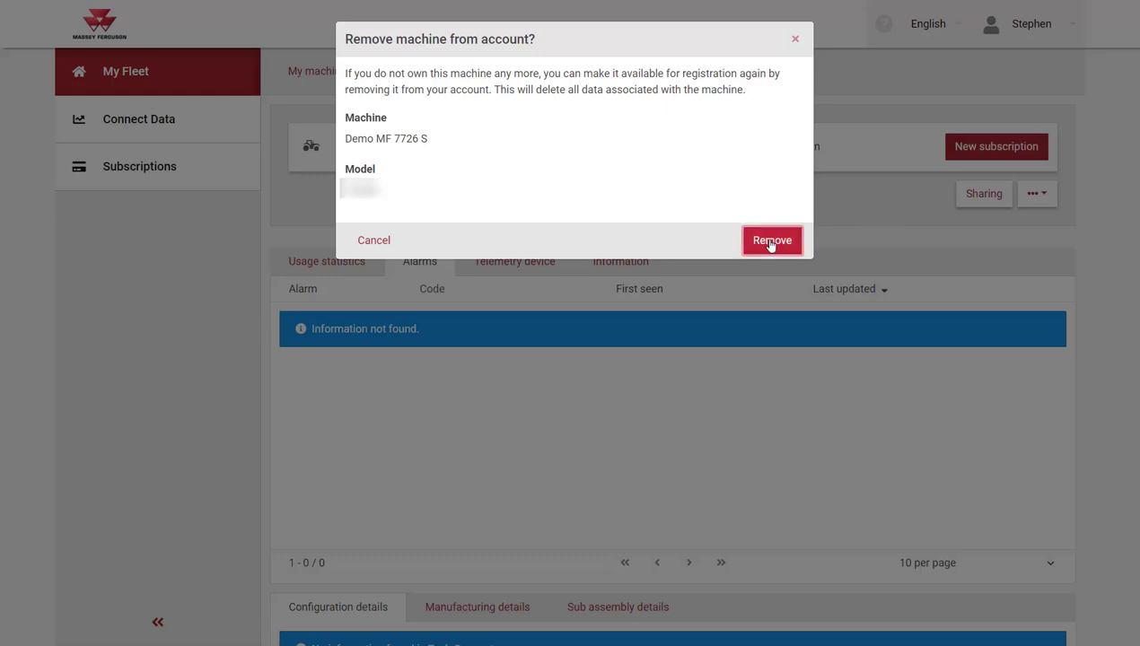
left_click(772, 241)
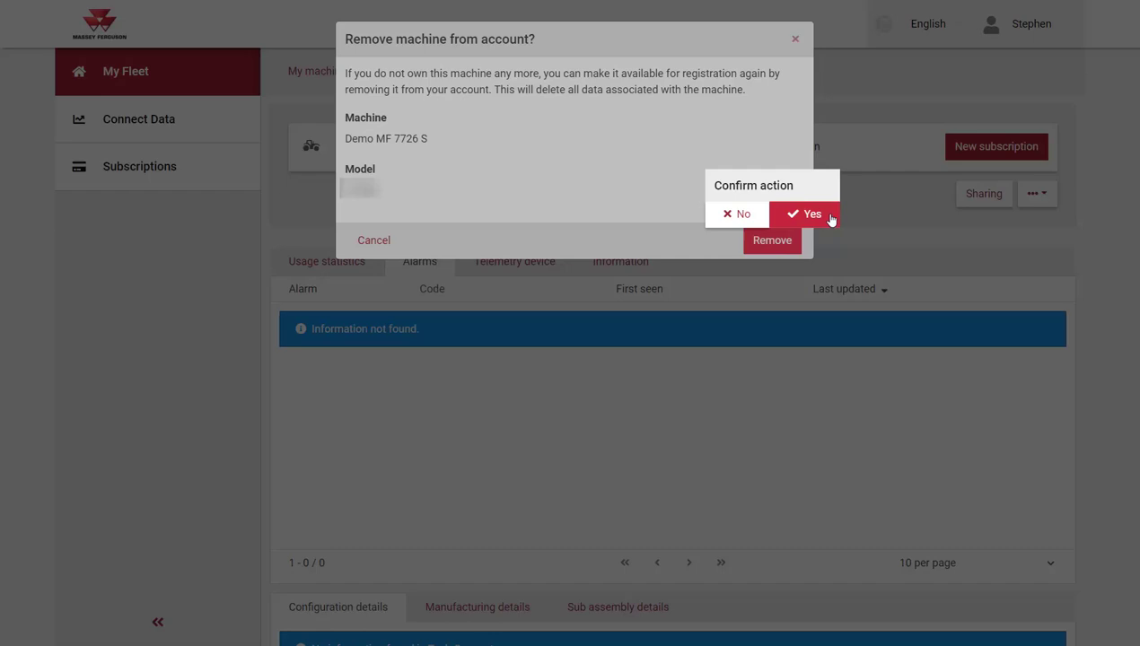
left_click(806, 214)
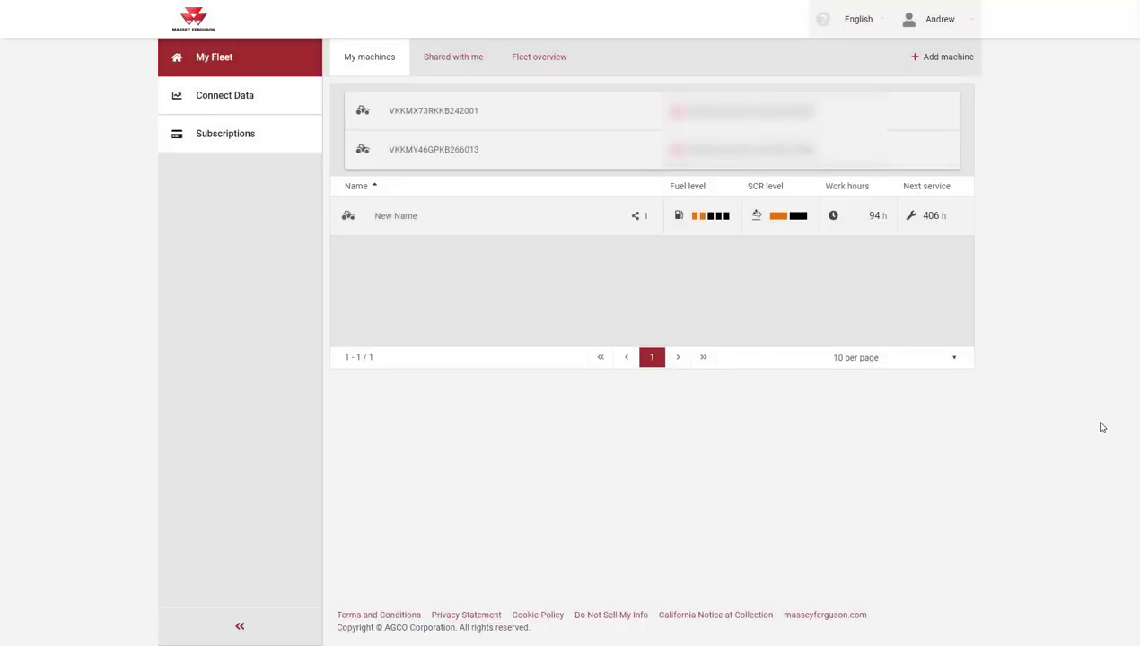
mouse_move(822, 18)
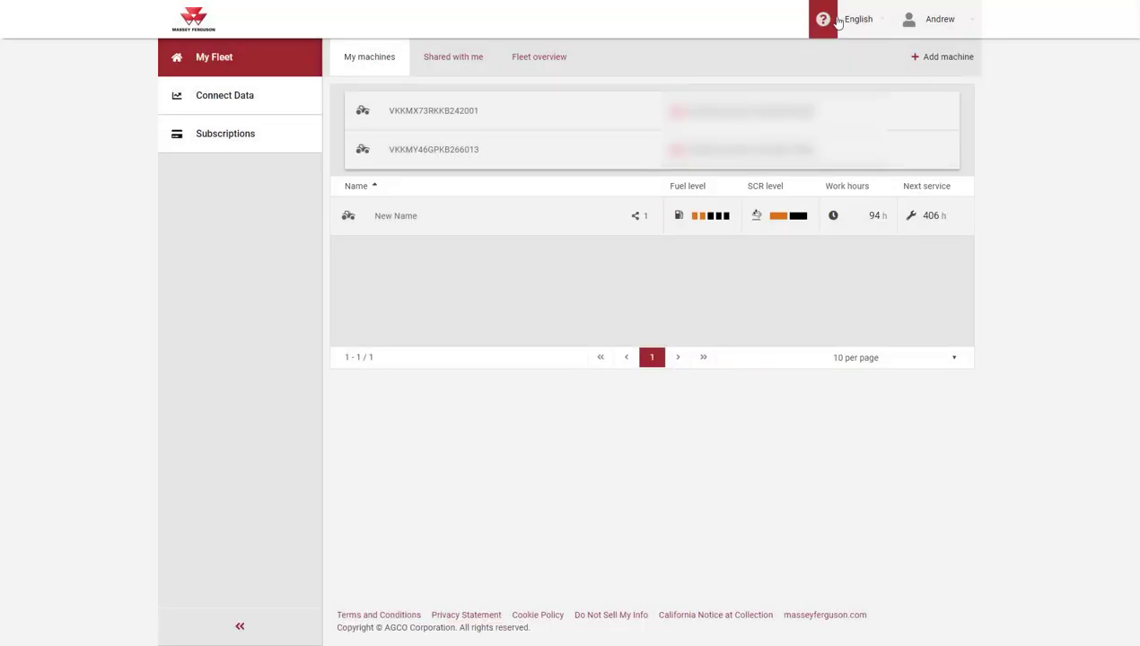
mouse_move(822, 18)
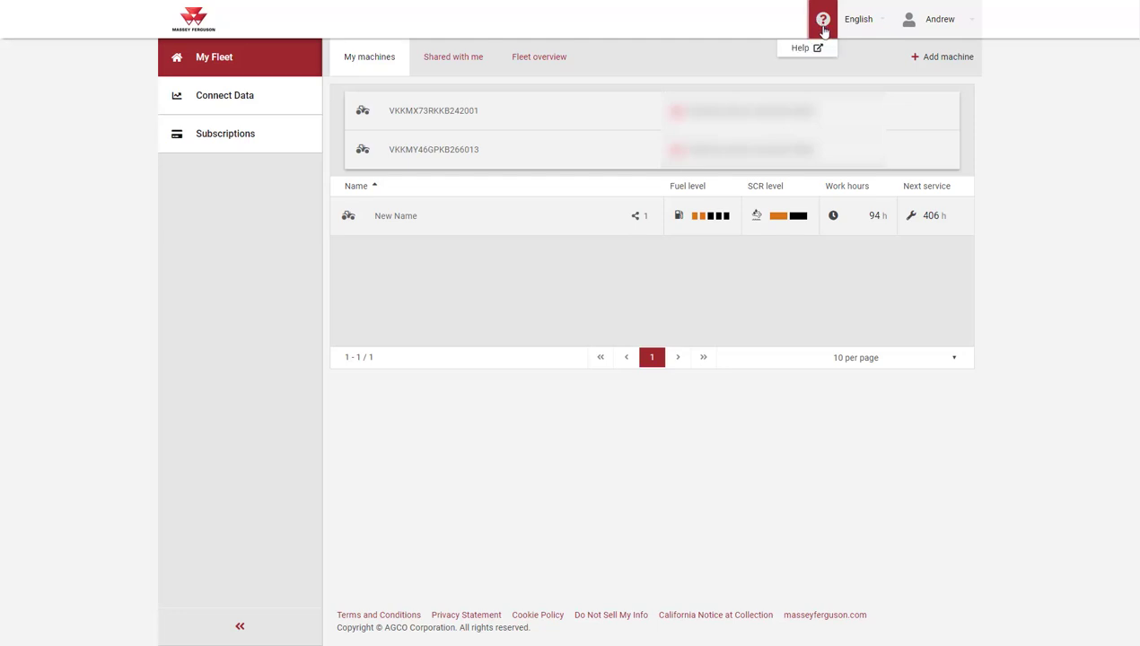
View the public Connect help website and scroll through its customer service and key benefits sections
left_click(805, 47)
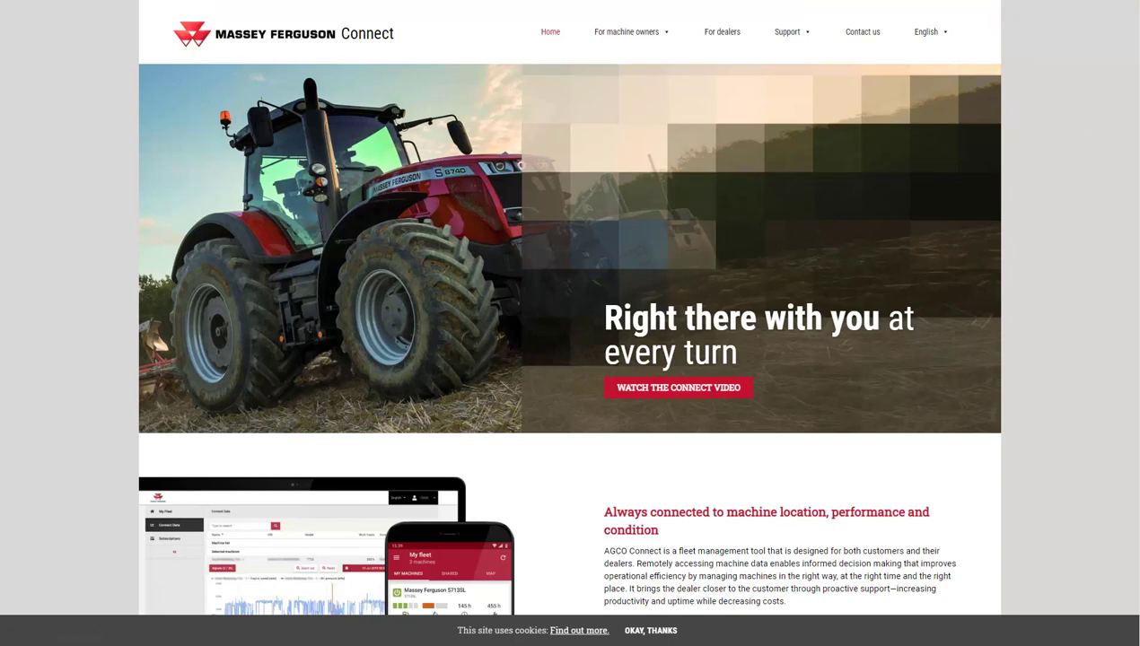
scroll("down", 3)
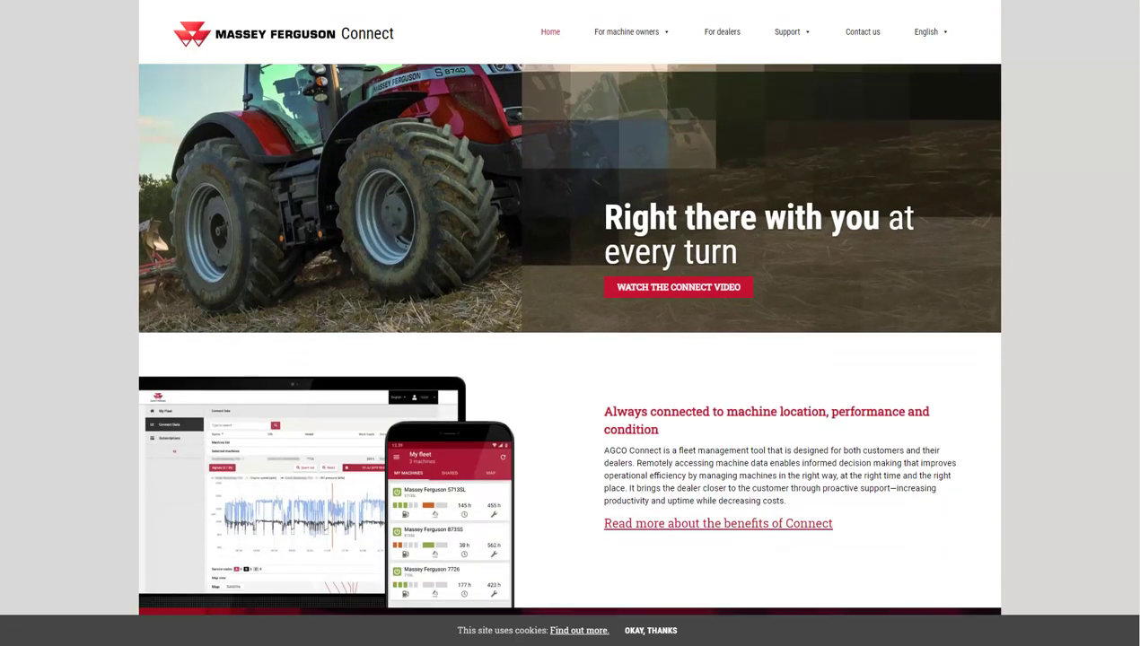
scroll("down", 3)
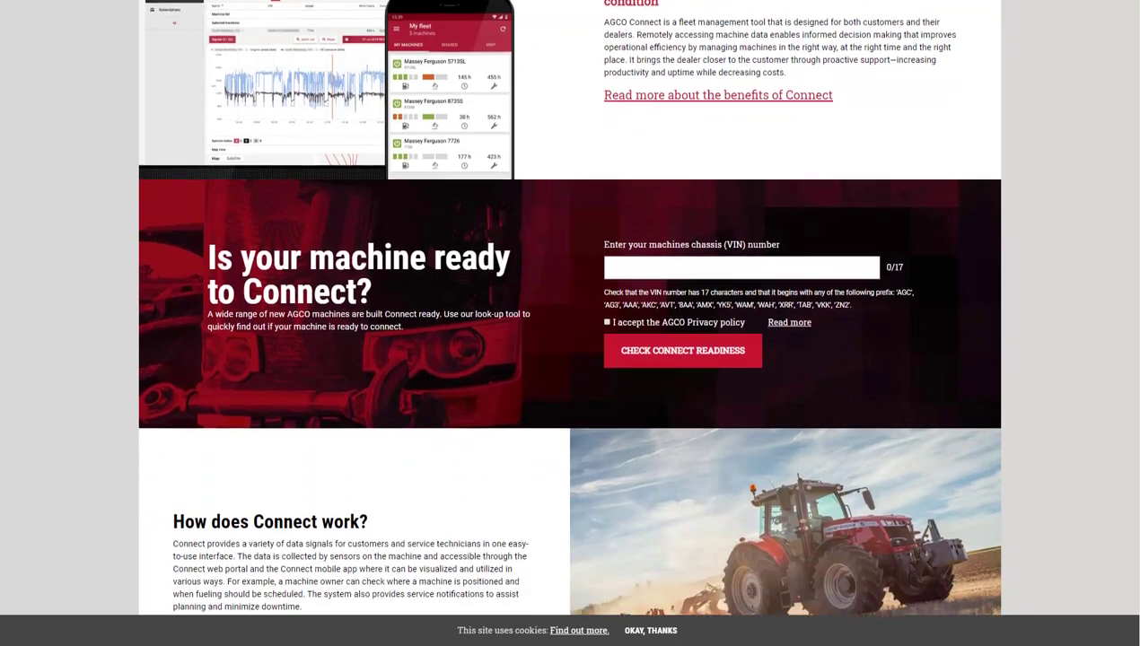
scroll("down", 3)
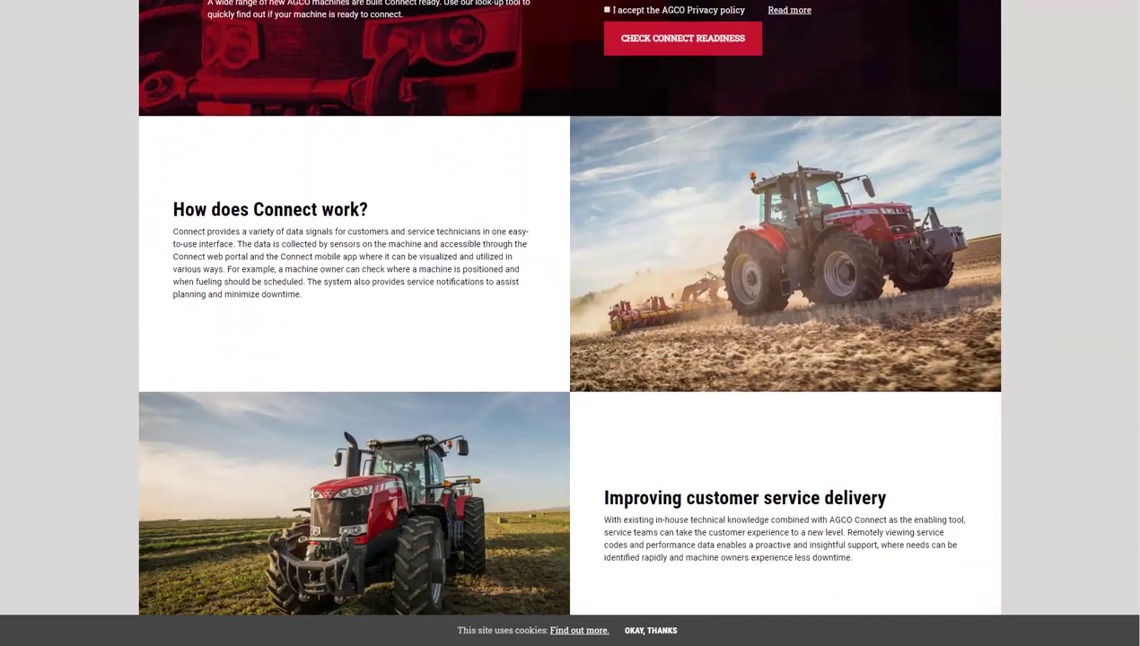
scroll("down", 3)
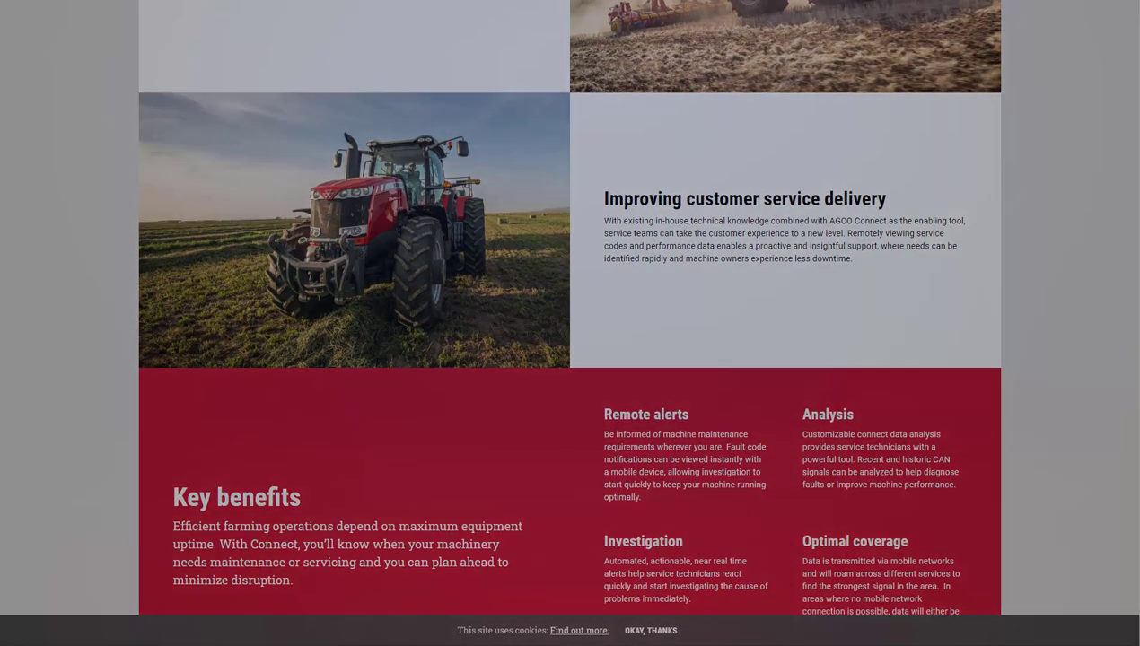